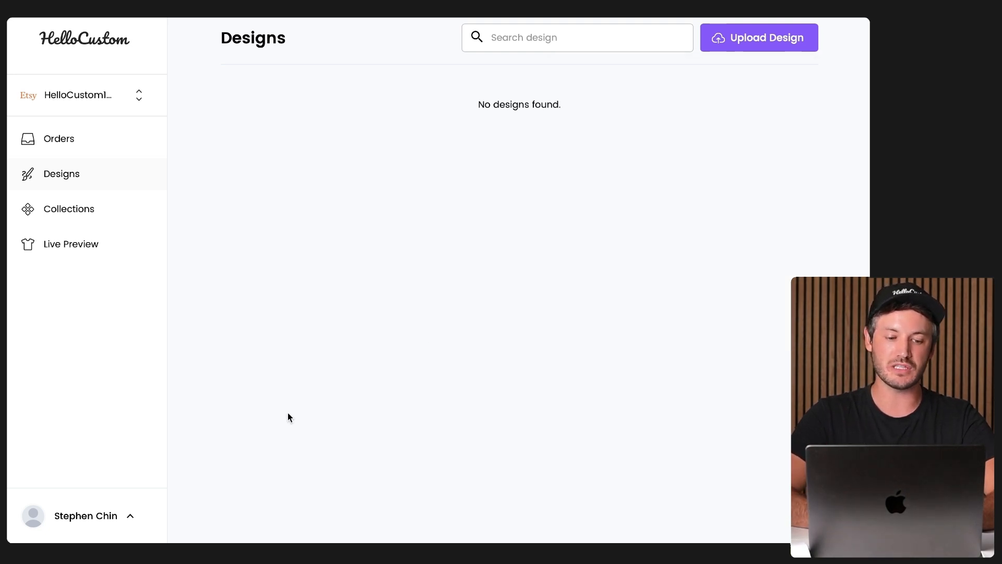
Go to Connections from the account menu and scroll down to the design tool connections.
{"action": "left_click", "coordinate": [86, 515]}
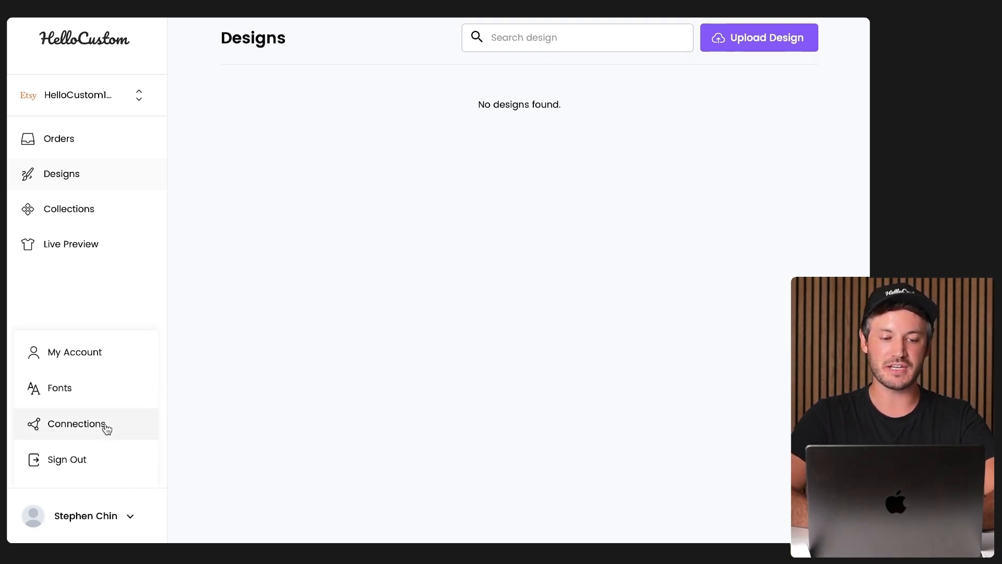
{"action": "left_click", "coordinate": [76, 424]}
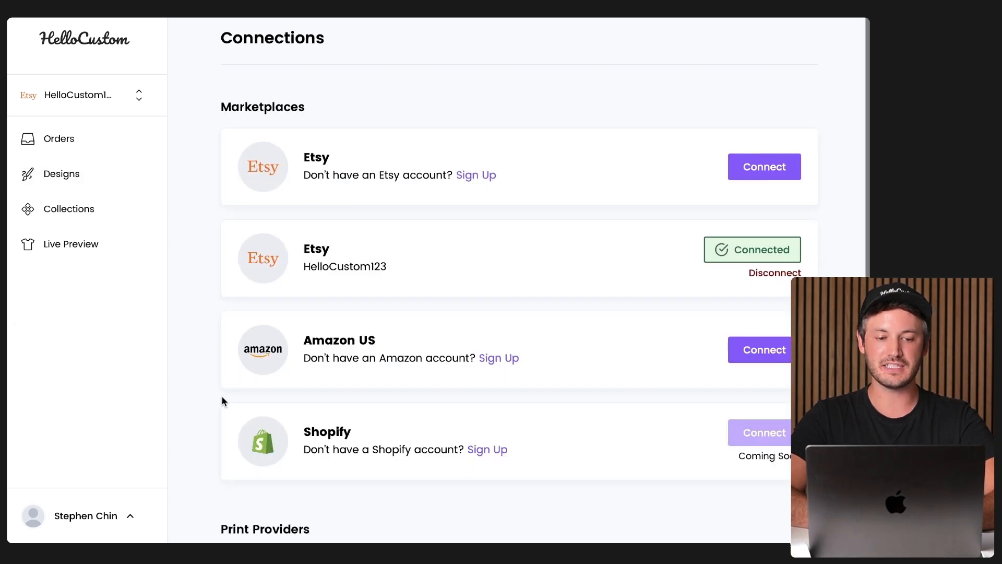
{"action": "scroll", "scroll_direction": "down", "scroll_amount": 3}
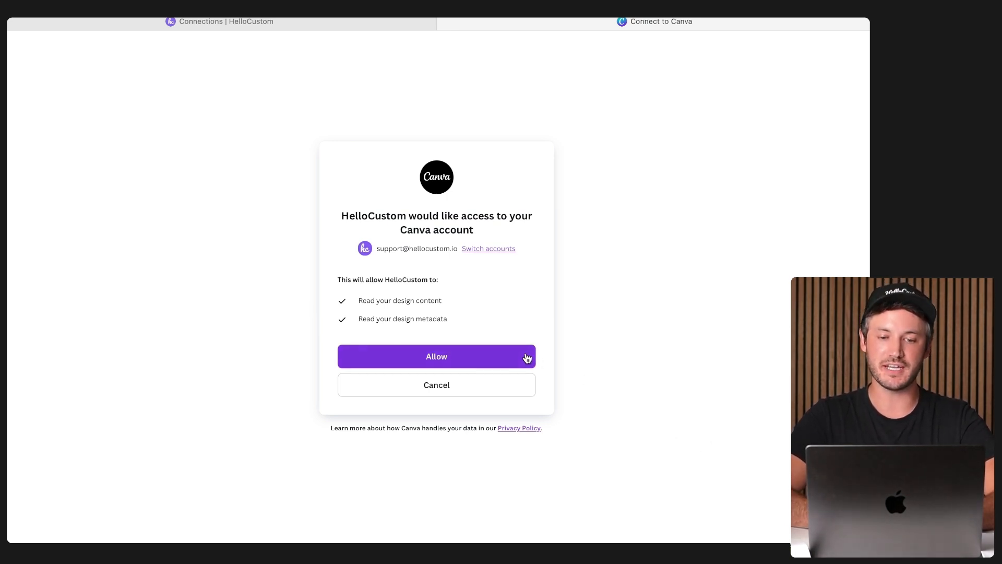
Allow HelloCustom to read Canva design content and metadata.
{"action": "left_click", "coordinate": [436, 356]}
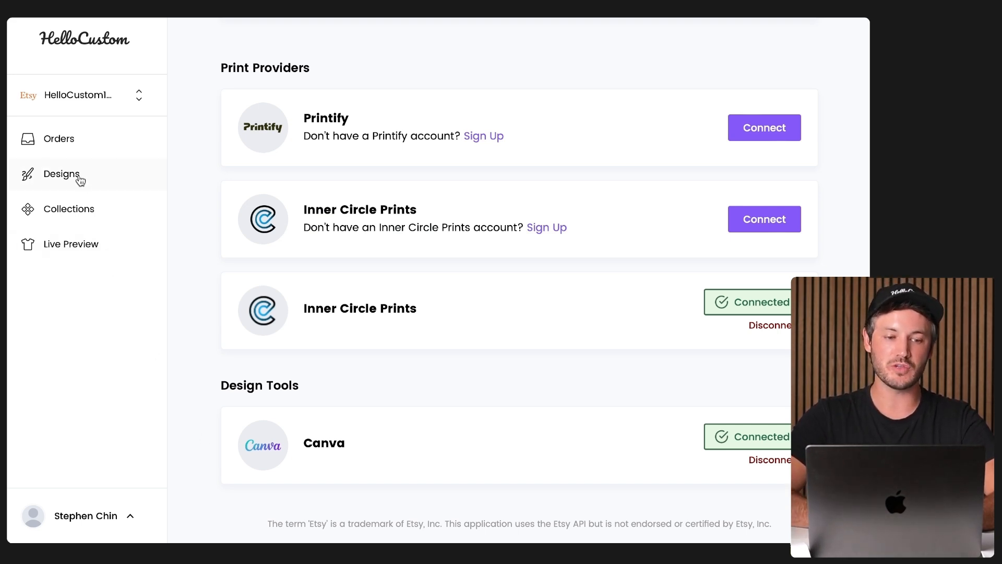
From the Designs page, start Upload from Canva and browse the Canva design library.
{"action": "left_click", "coordinate": [61, 174]}
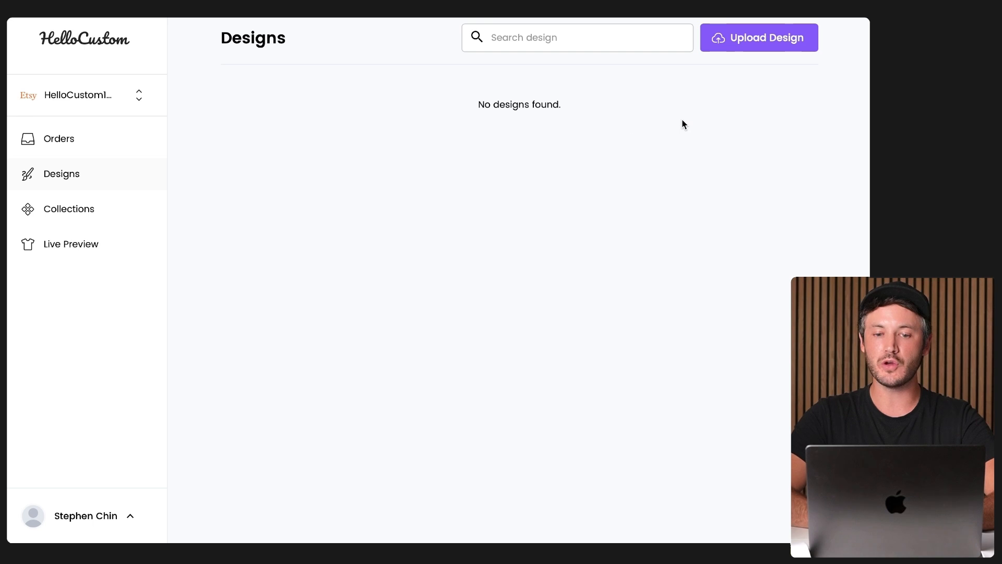
{"action": "left_click", "coordinate": [759, 37]}
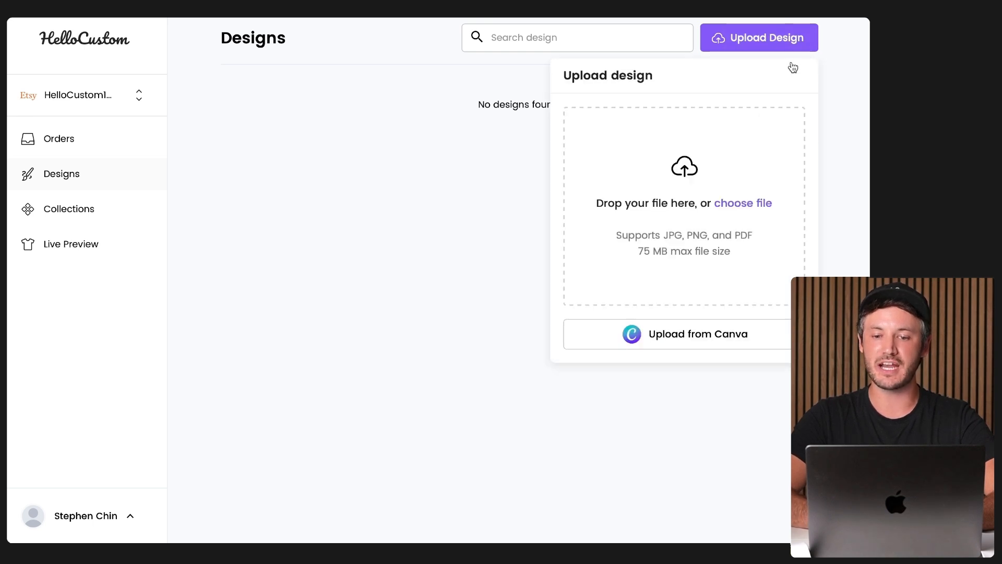
{"action": "mouse_move", "coordinate": [758, 333]}
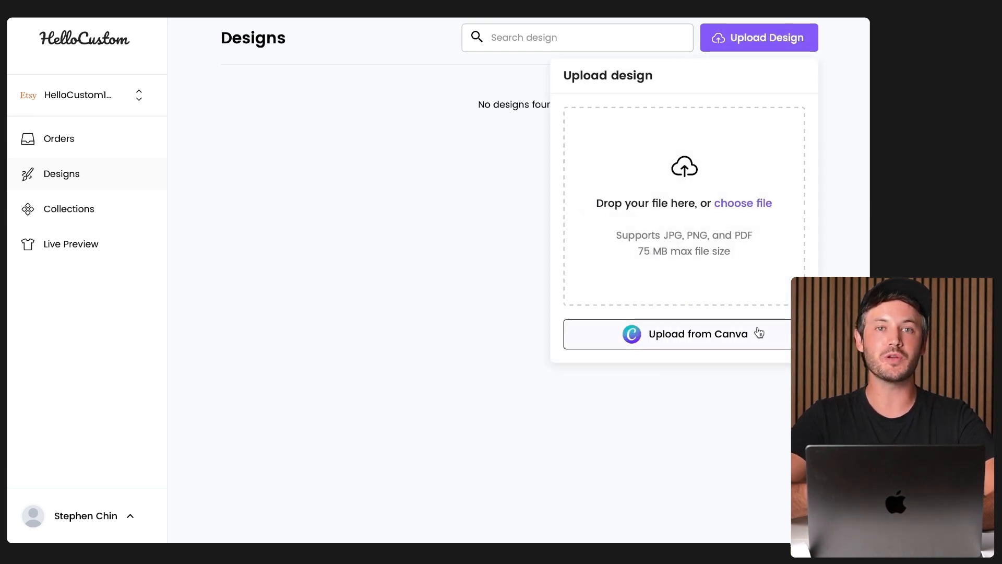
{"action": "left_click", "coordinate": [698, 334]}
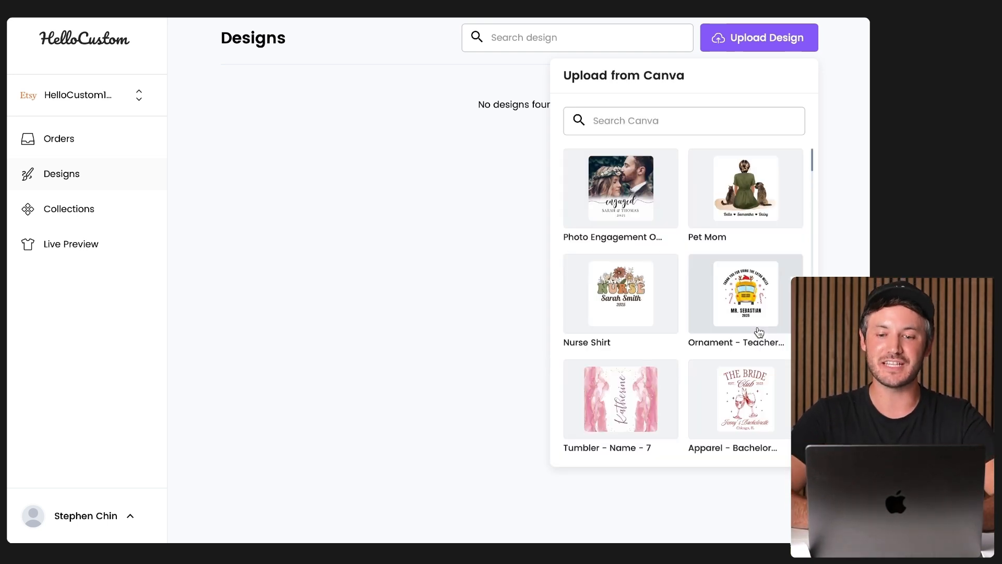
{"action": "scroll", "scroll_direction": "down", "scroll_amount": 3}
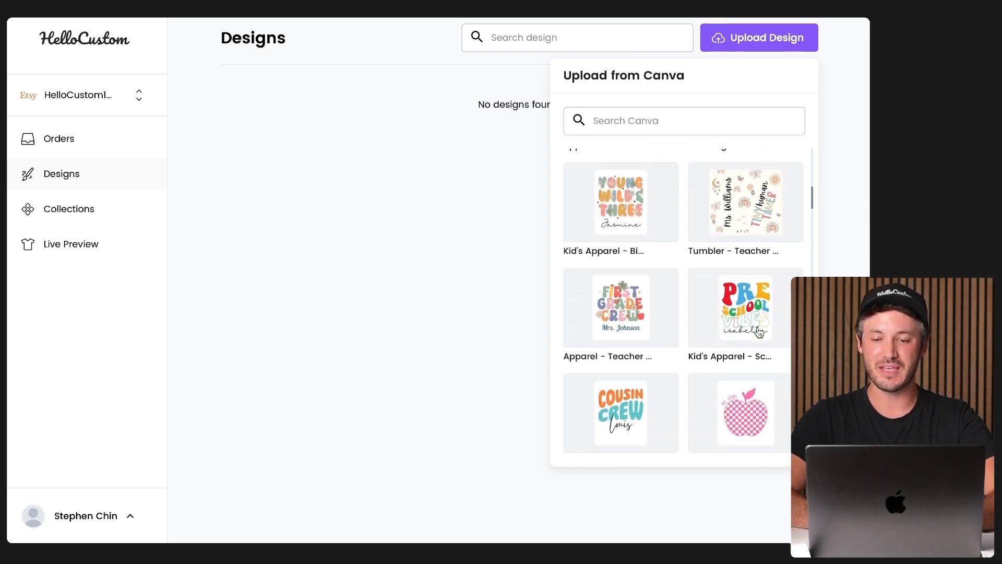
{"action": "scroll", "scroll_direction": "down", "scroll_amount": 3}
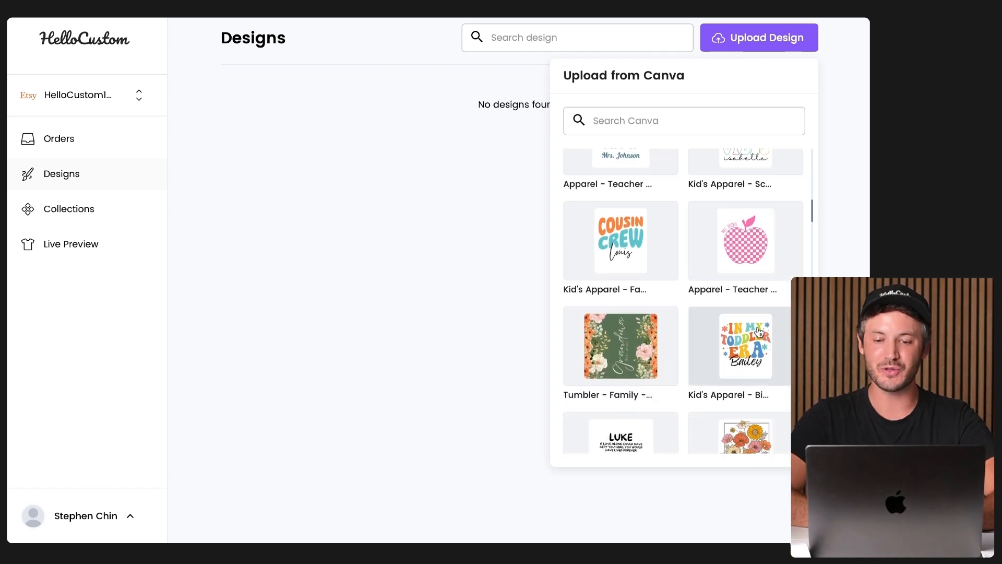
{"action": "scroll", "scroll_direction": "down", "scroll_amount": 3}
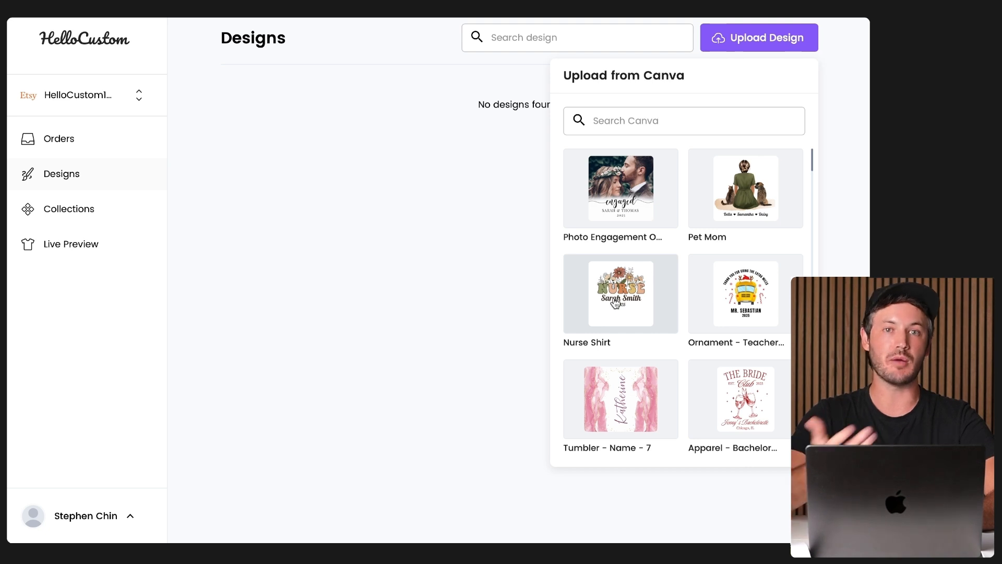
{"action": "mouse_move", "coordinate": [637, 319]}
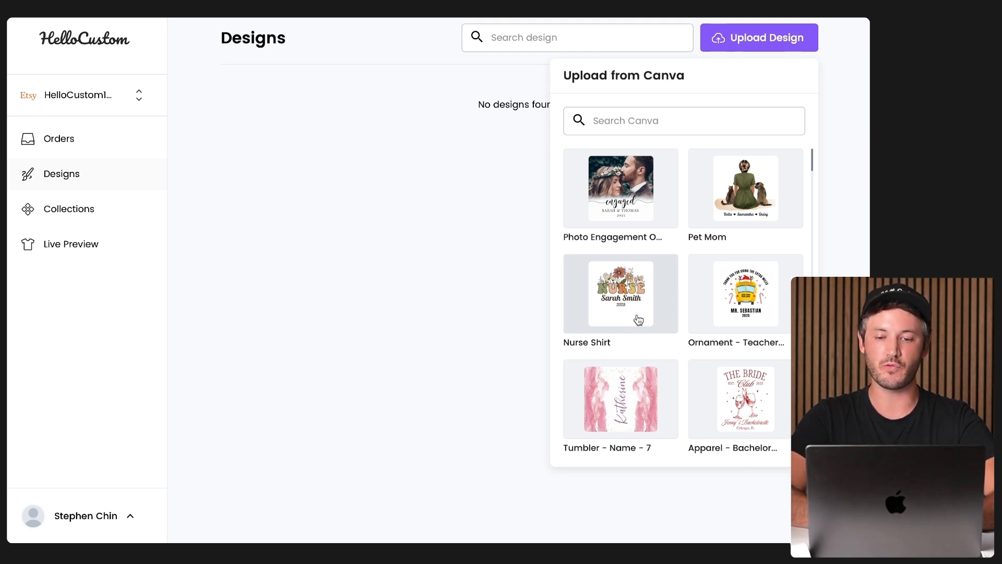
Upload the Nurse Shirt design, Page 1, with a transparent background.
{"action": "left_click", "coordinate": [620, 294]}
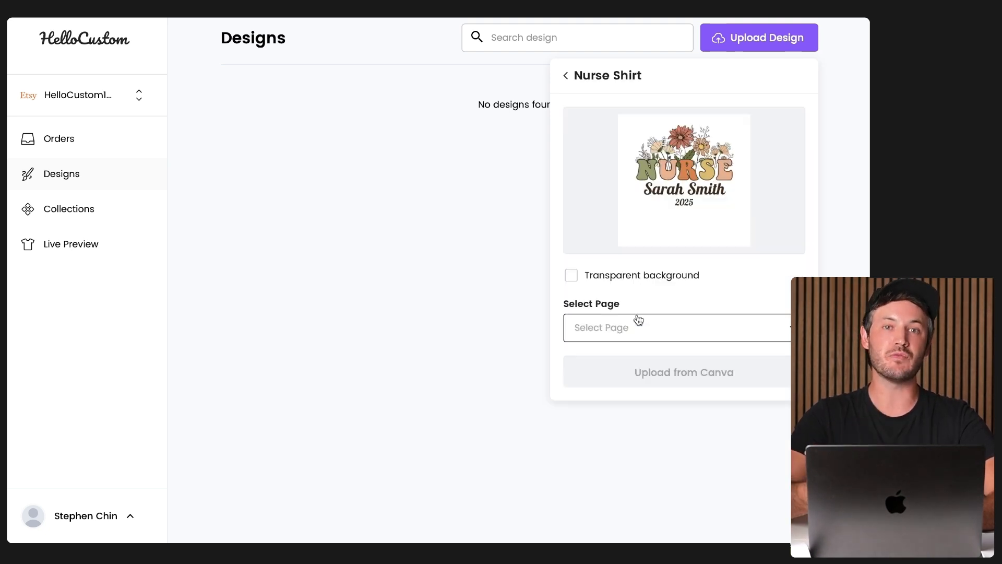
{"action": "left_click", "coordinate": [571, 275]}
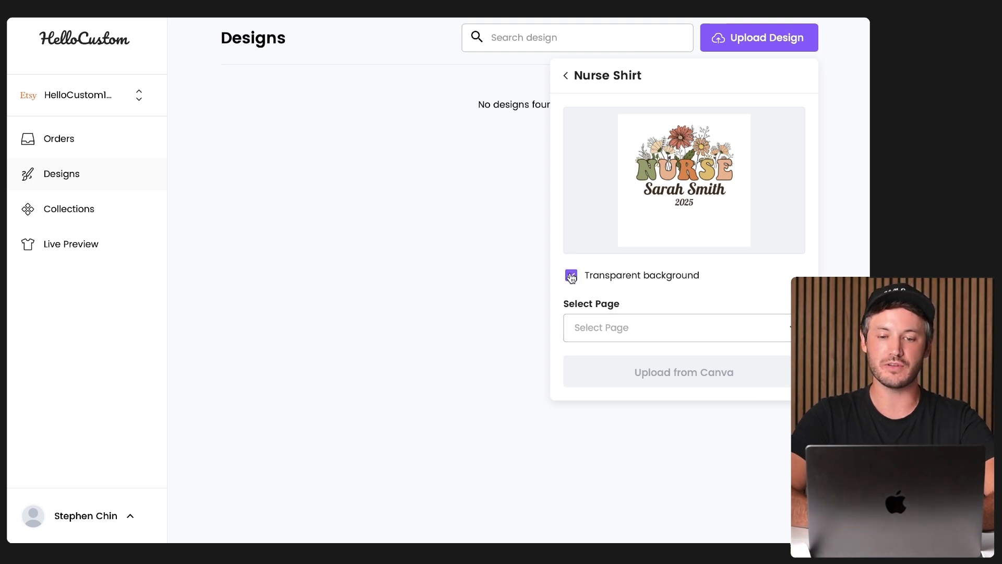
{"action": "left_click", "coordinate": [677, 328]}
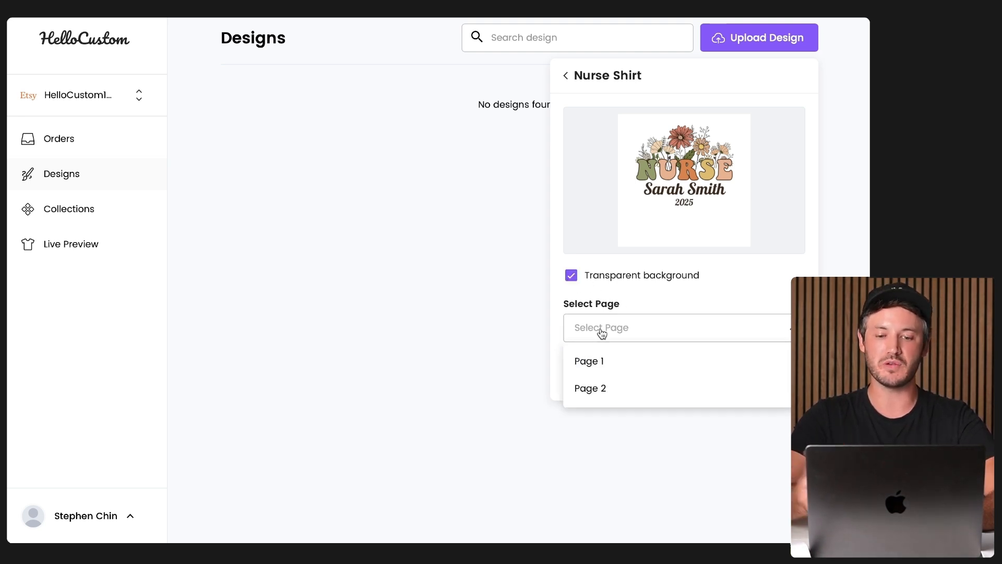
{"action": "left_click", "coordinate": [589, 360]}
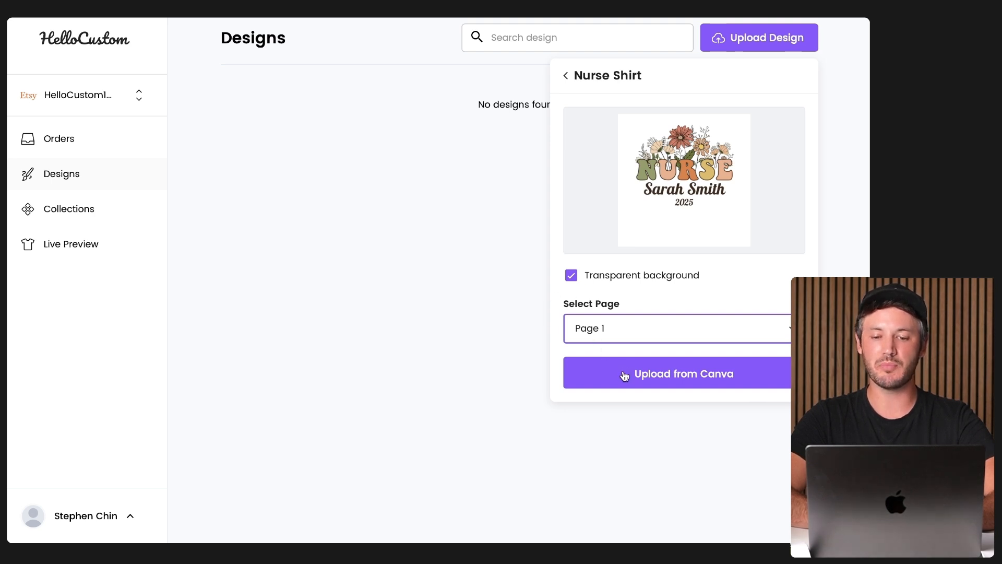
{"action": "left_click", "coordinate": [684, 373]}
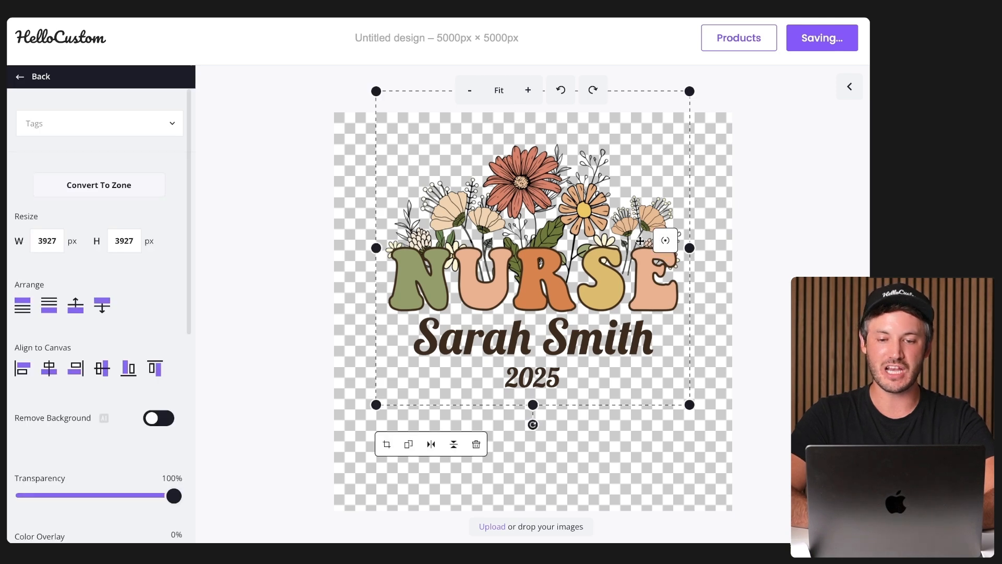
Deselect and save the Nurse Shirt artwork, then exit the editor and discard.
{"action": "left_click", "coordinate": [533, 338]}
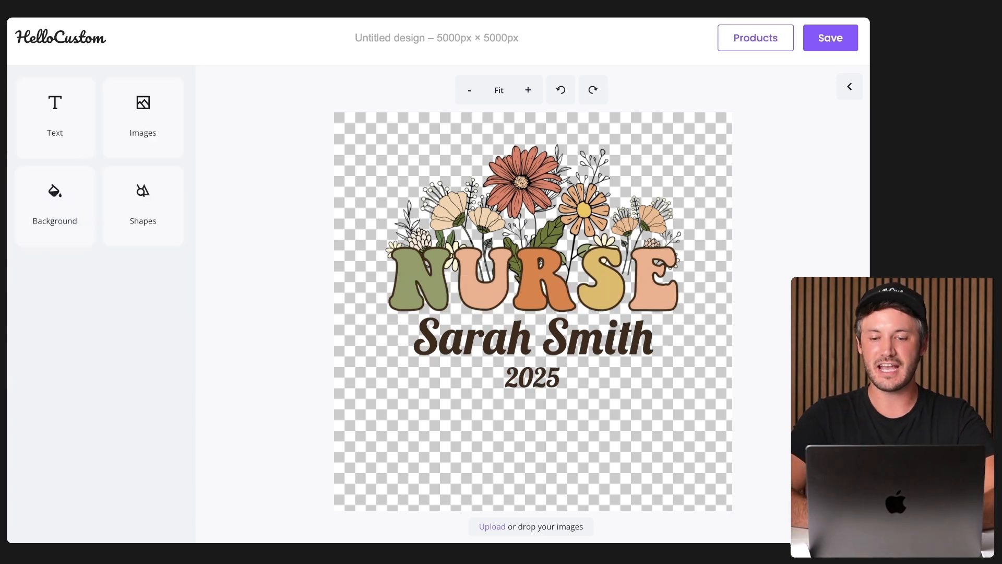
{"action": "left_click", "coordinate": [830, 37]}
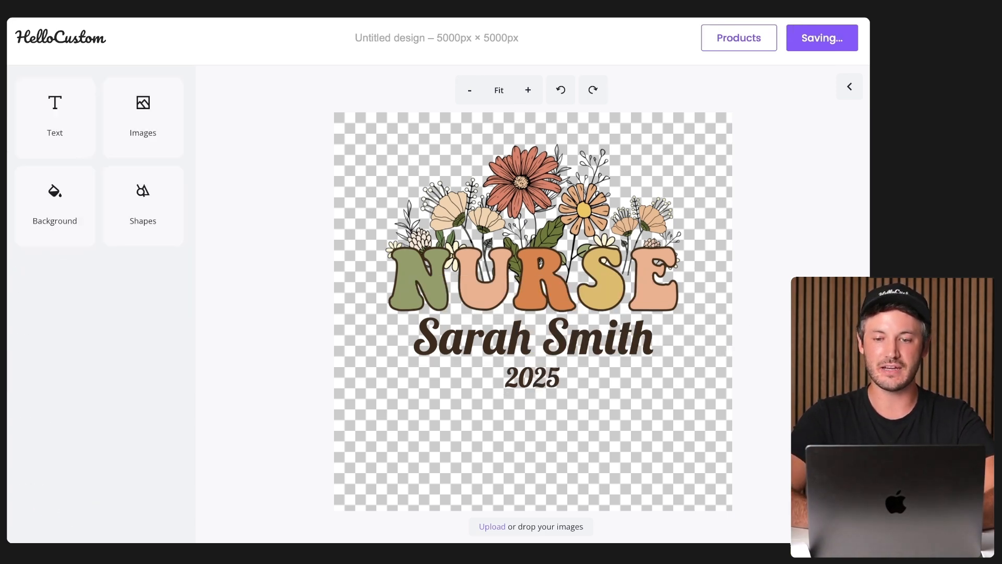
{"action": "left_click", "coordinate": [739, 38]}
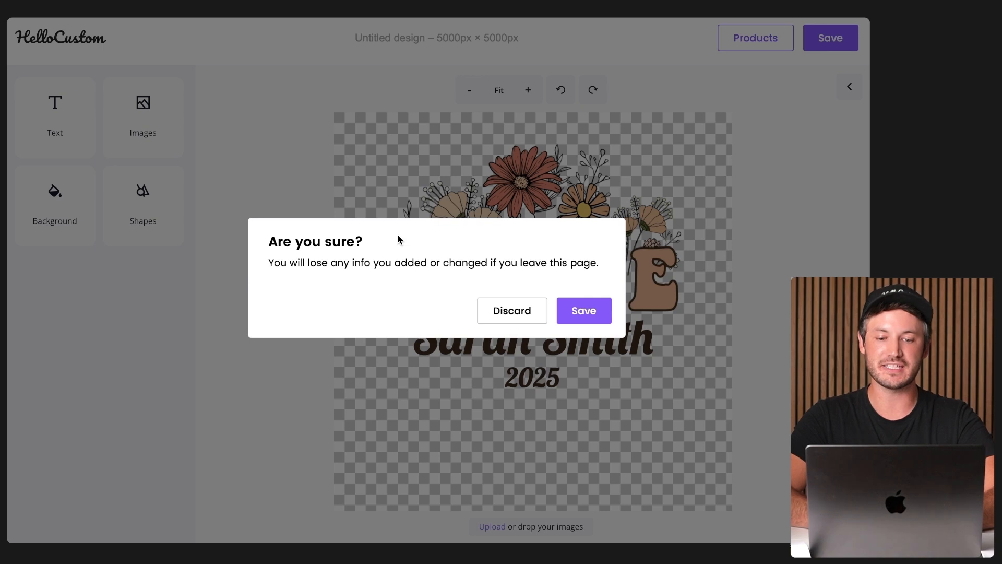
{"action": "left_click", "coordinate": [512, 311]}
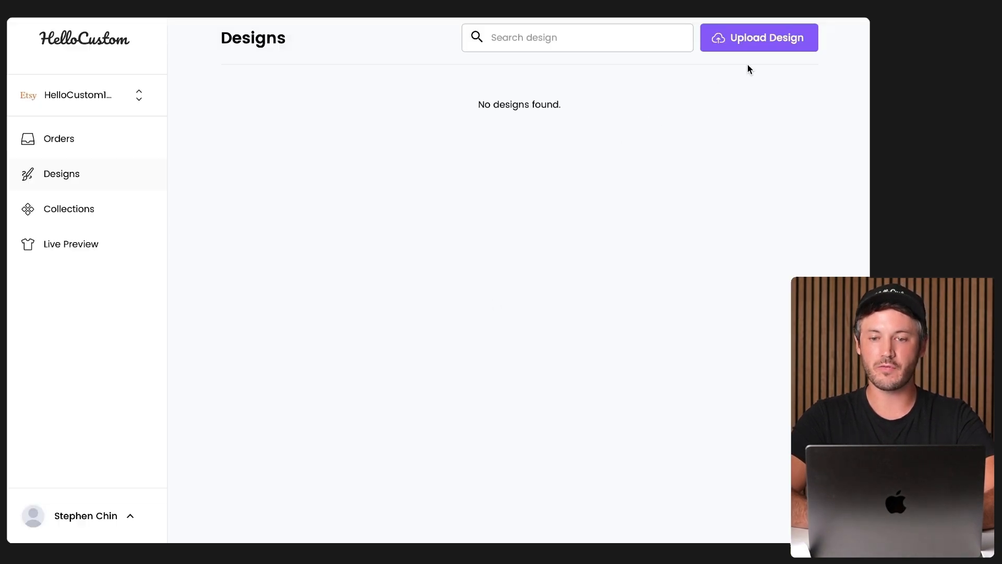
Choose Pet Mom from Canva with a transparent background and Page 1 selected.
{"action": "left_click", "coordinate": [759, 38]}
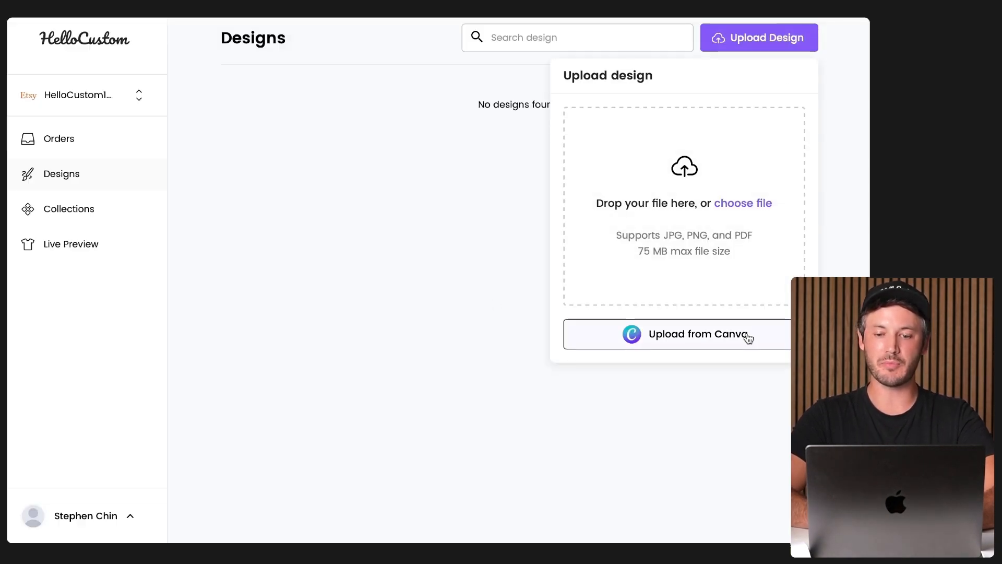
{"action": "left_click", "coordinate": [687, 334]}
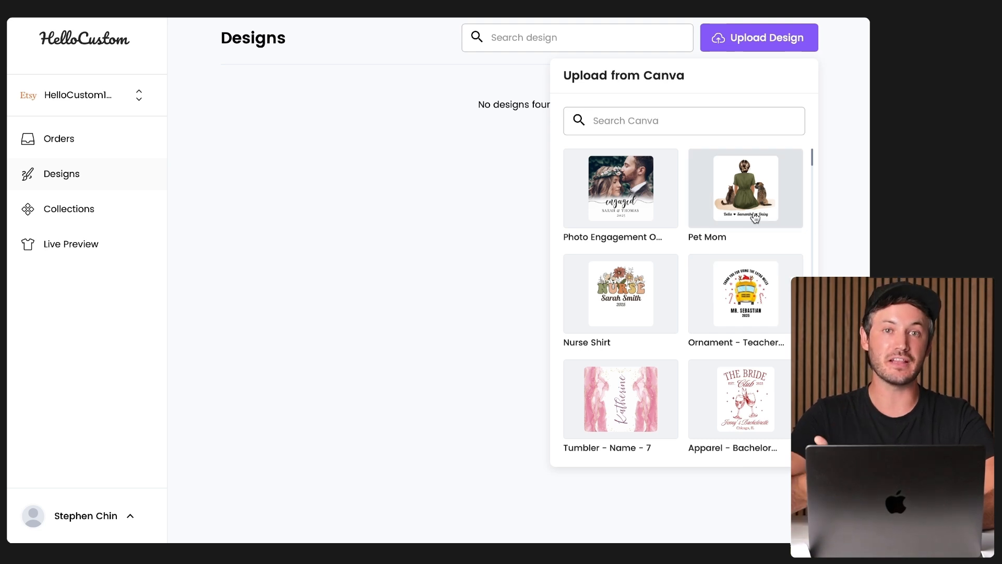
{"action": "left_click", "coordinate": [746, 188]}
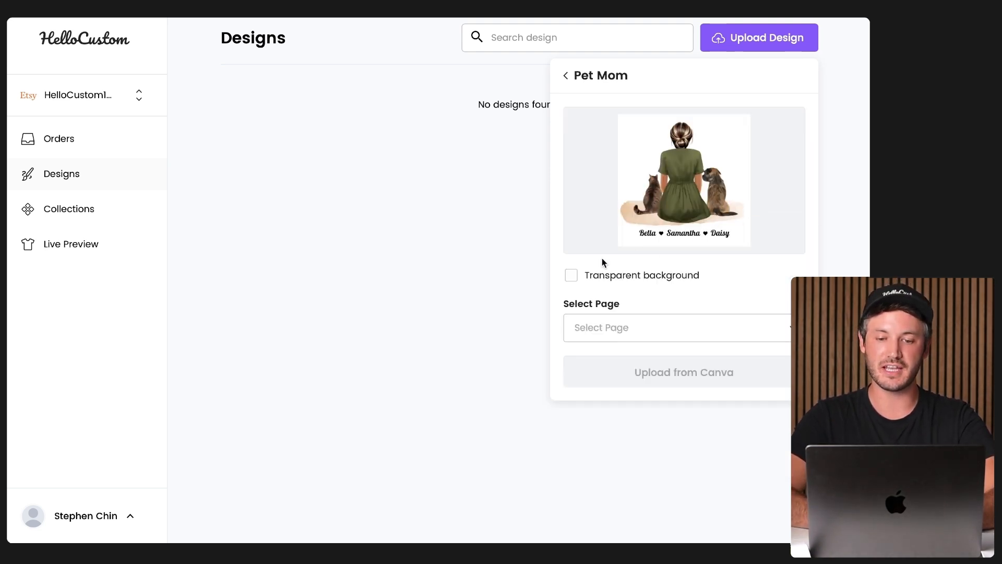
{"action": "left_click", "coordinate": [571, 275]}
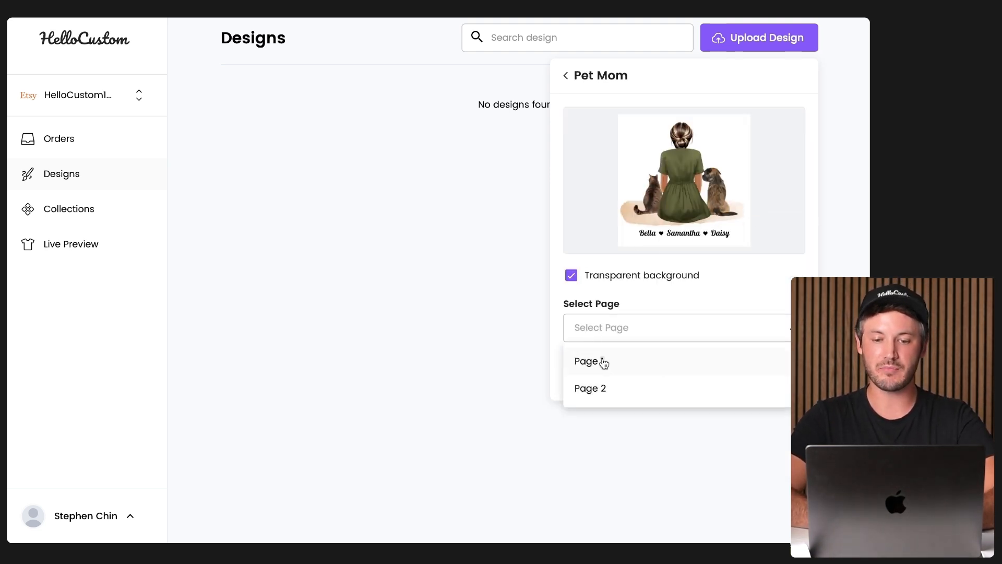
{"action": "left_click", "coordinate": [591, 361]}
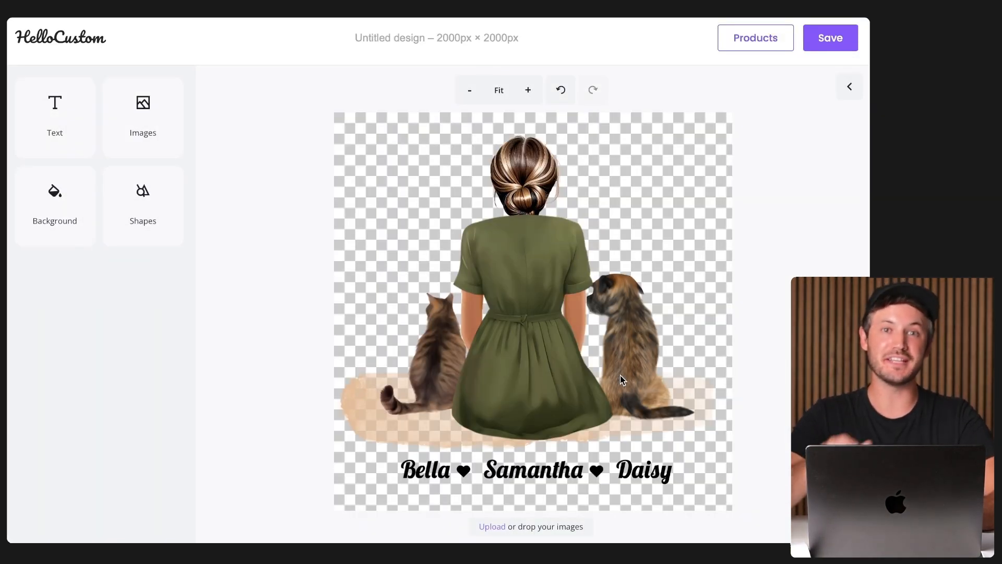
{"action": "mouse_move", "coordinate": [772, 98]}
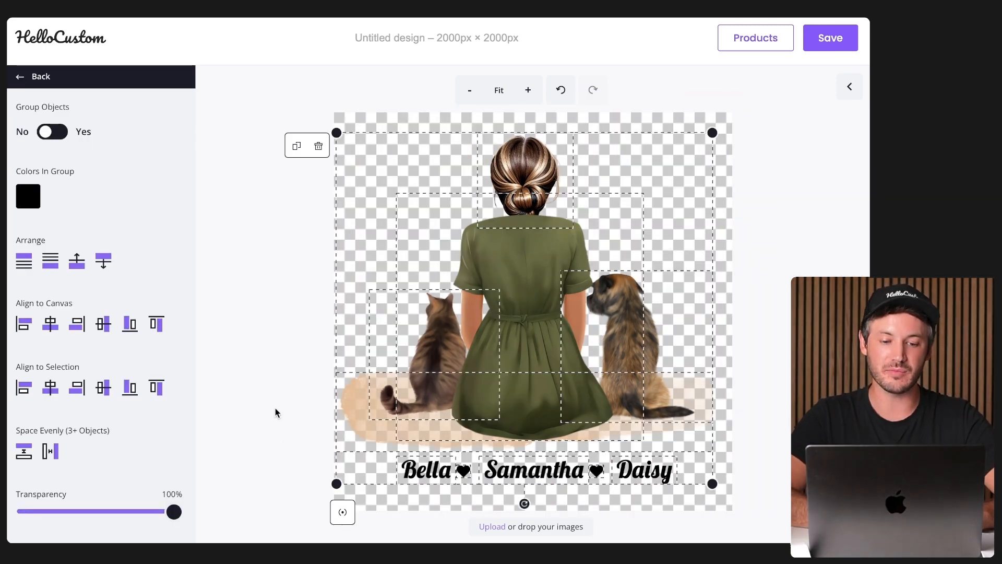
Select the Bella text, shrink the woman and pets illustration, then discard the changes.
{"action": "left_click", "coordinate": [426, 469]}
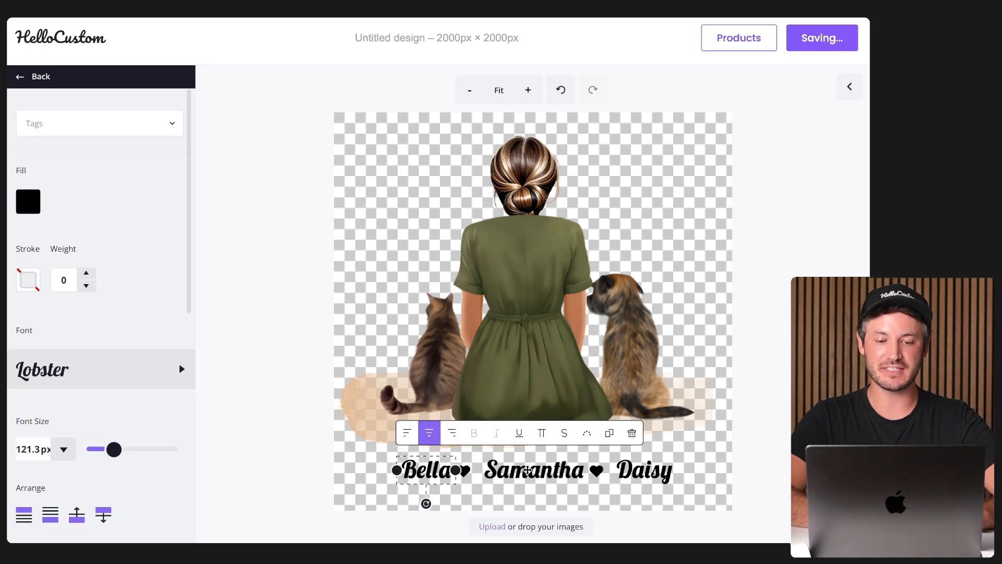
{"action": "left_click", "coordinate": [642, 469]}
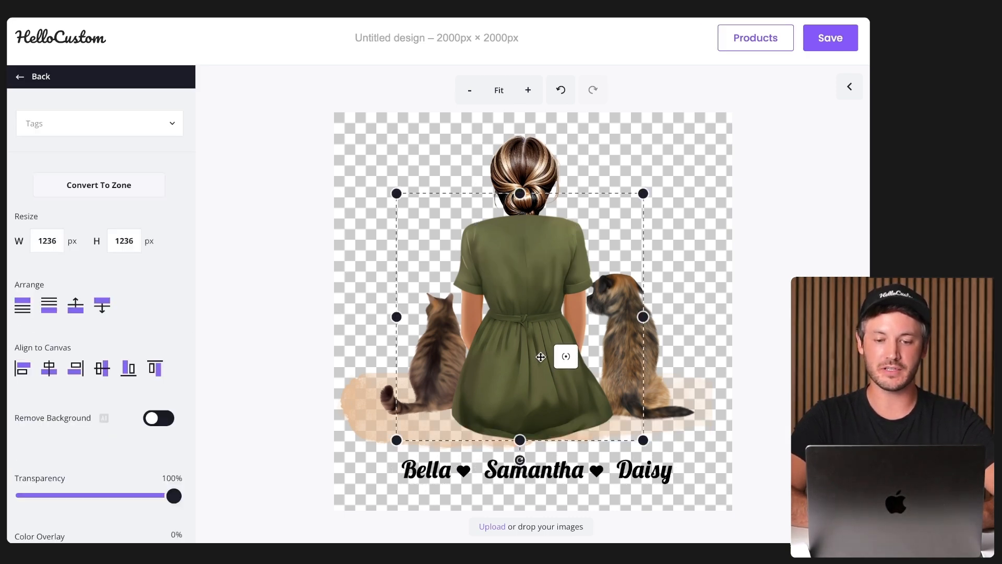
{"action": "left_click_drag", "start_coordinate": [643, 439], "coordinate": [499, 419]}
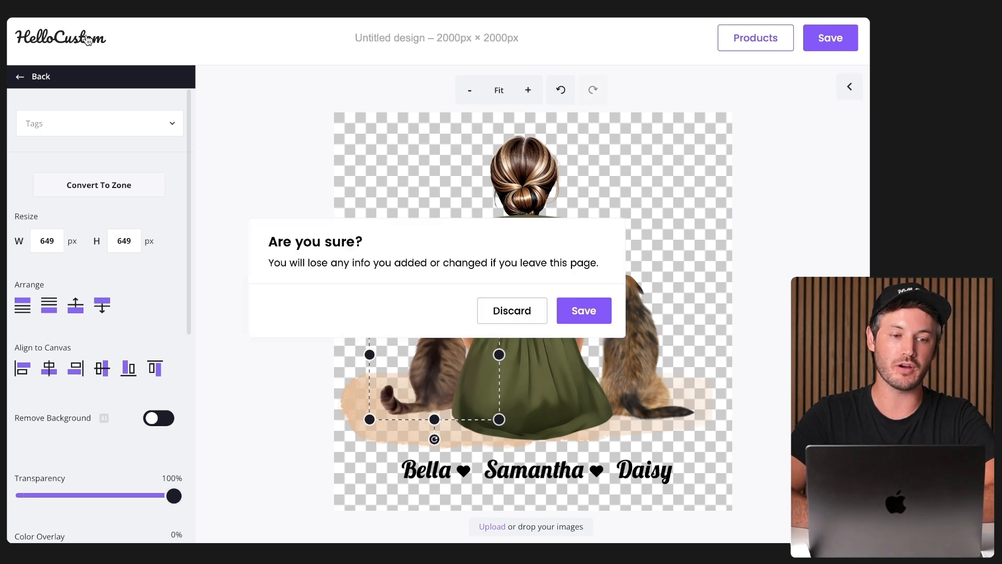
{"action": "left_click", "coordinate": [511, 310]}
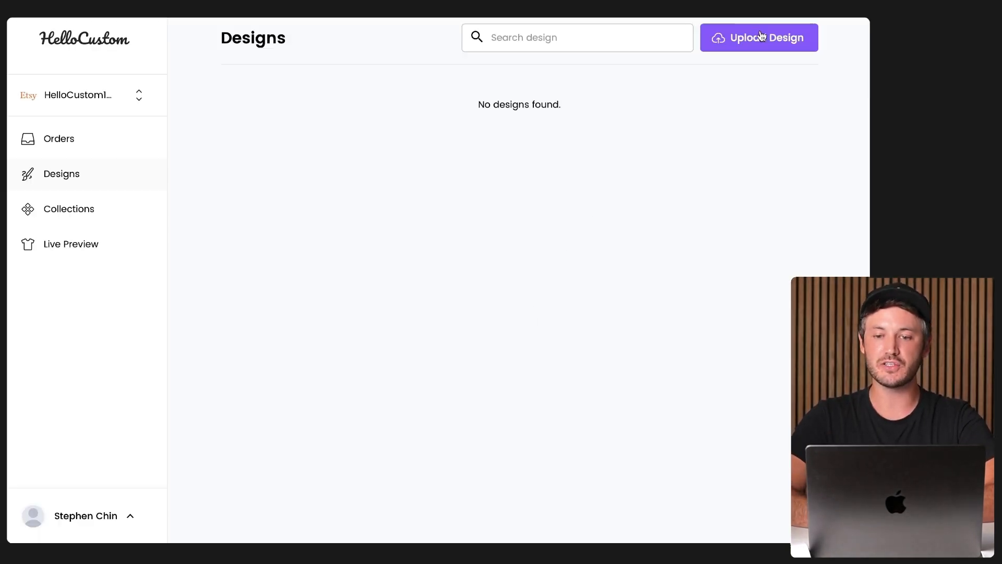
Upload Page 1 of Photo Engagement Ornament from Canva.
{"action": "left_click", "coordinate": [759, 37]}
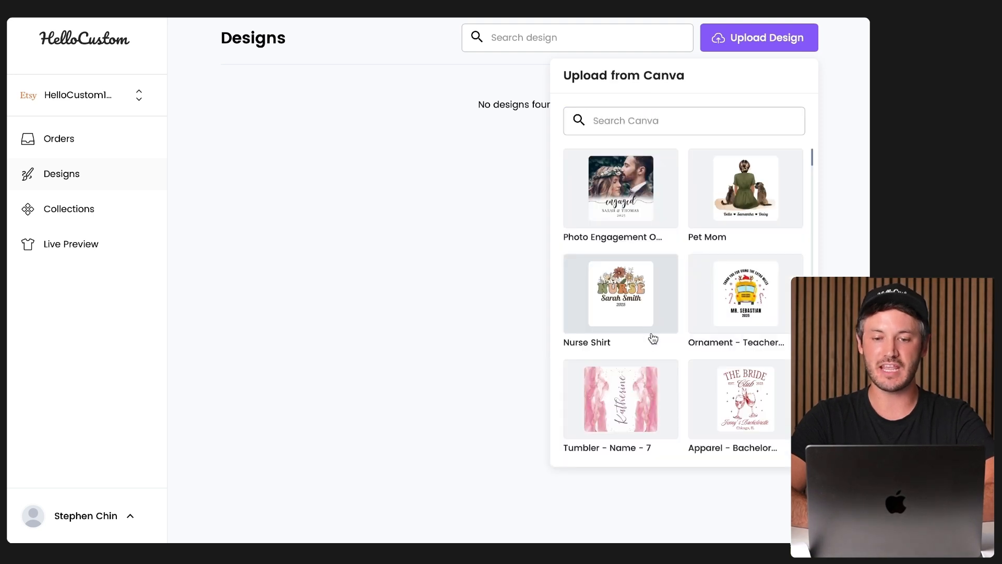
{"action": "left_click", "coordinate": [620, 188]}
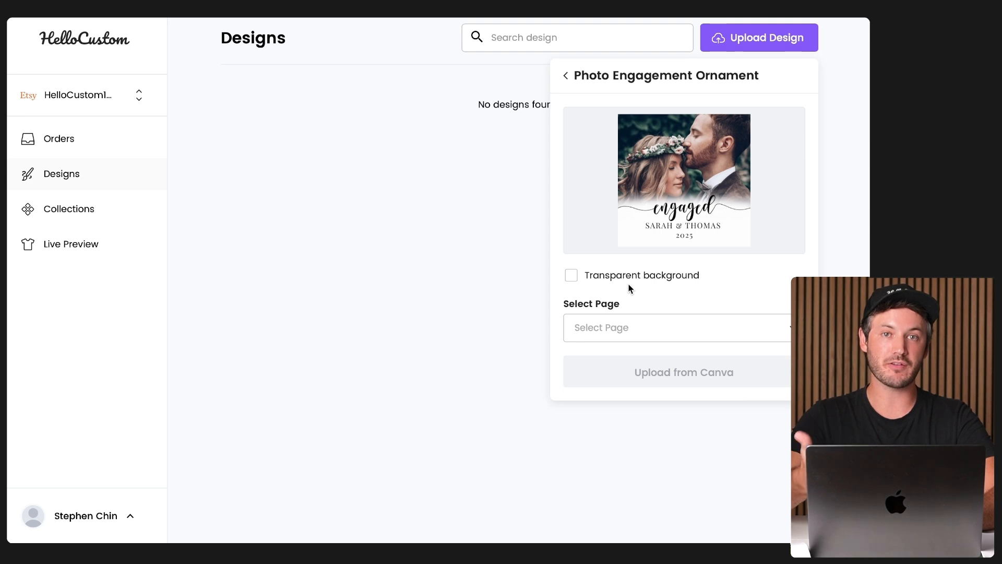
{"action": "mouse_move", "coordinate": [715, 242]}
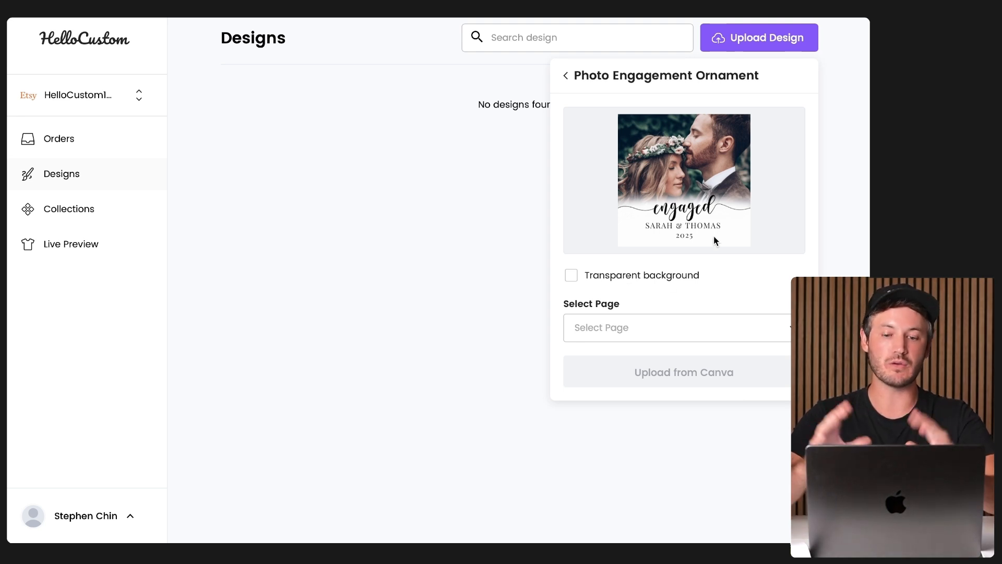
{"action": "left_click", "coordinate": [677, 328]}
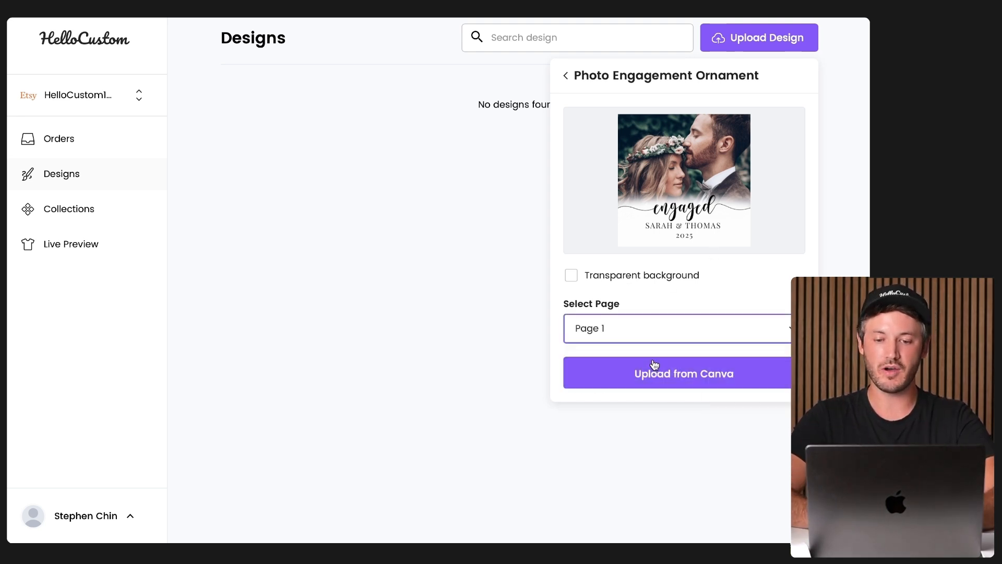
{"action": "left_click", "coordinate": [684, 372]}
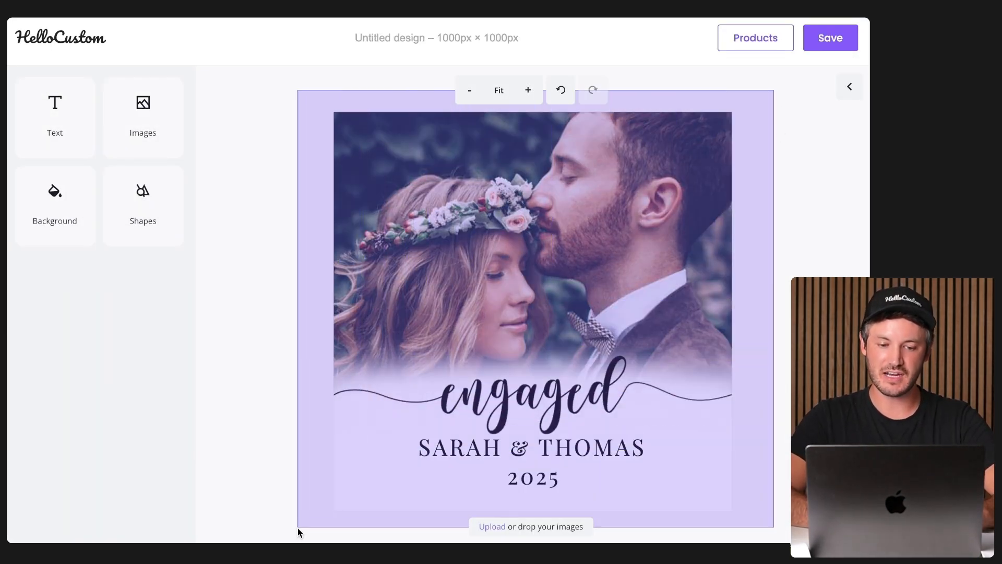
Select the engagement photo to view its 1000 by 709 px mask settings.
{"action": "left_click", "coordinate": [530, 287]}
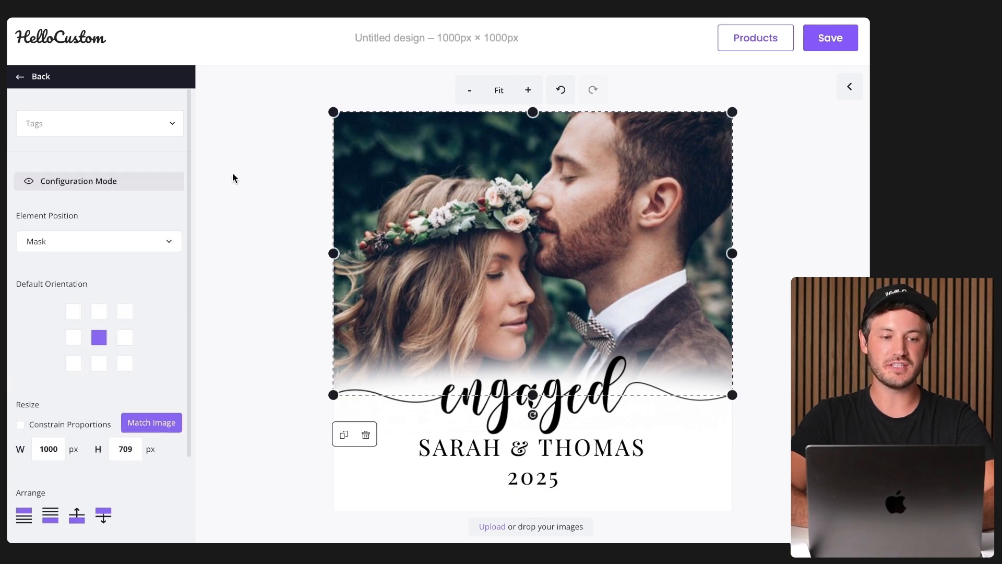
{"action": "mouse_move", "coordinate": [160, 133]}
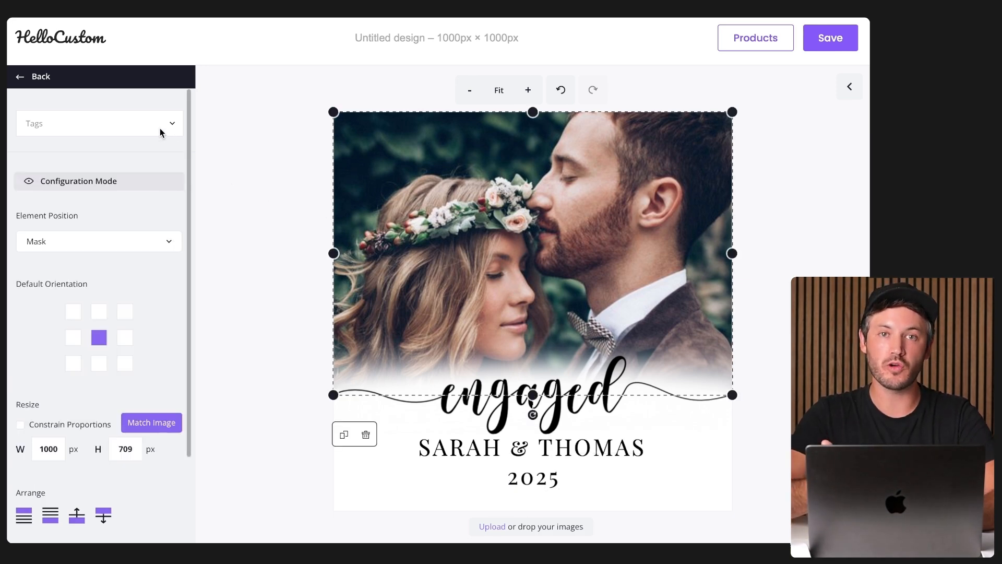